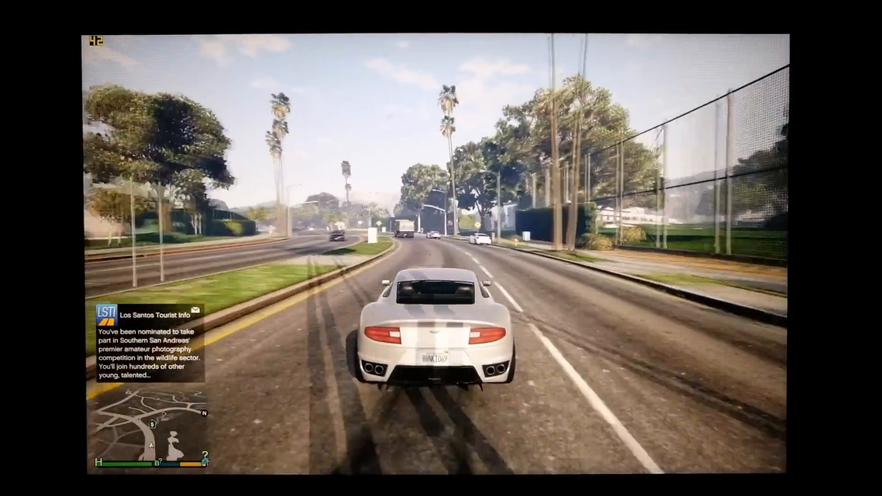
Accelerate the white sports car through the yield intersection and straight along West Eclipse Blvd past the golf club.
key(w)
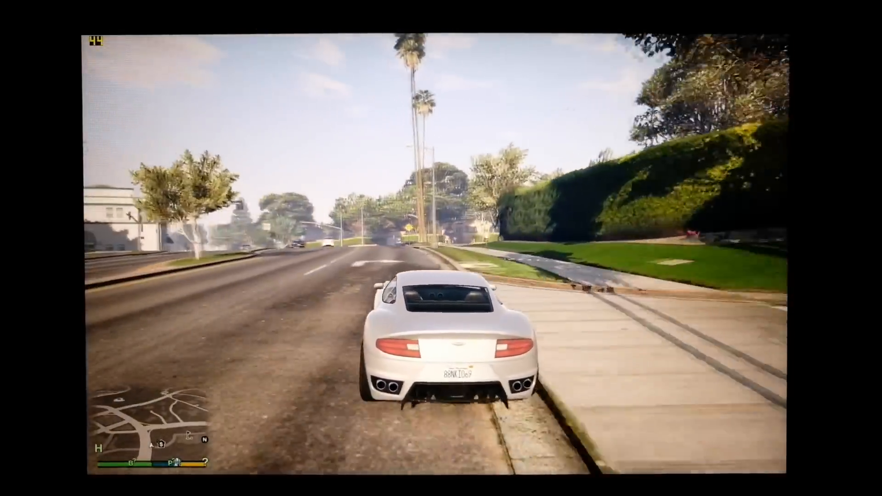
key(w)
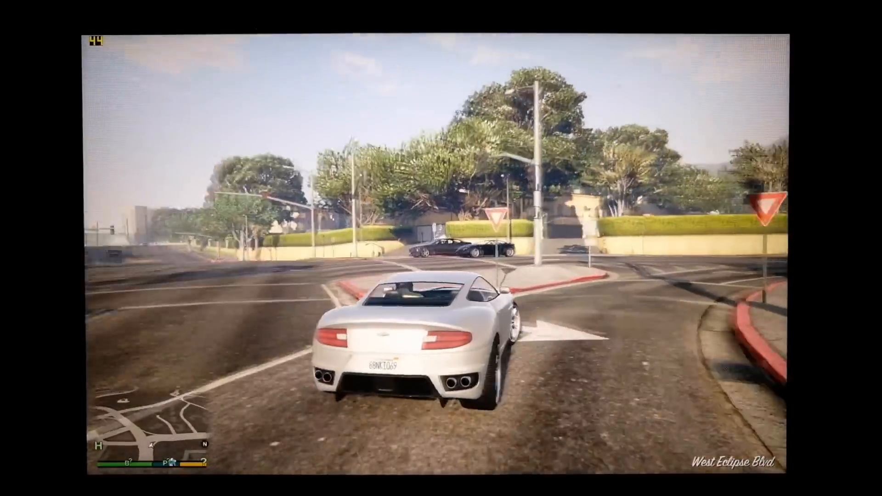
key(w)
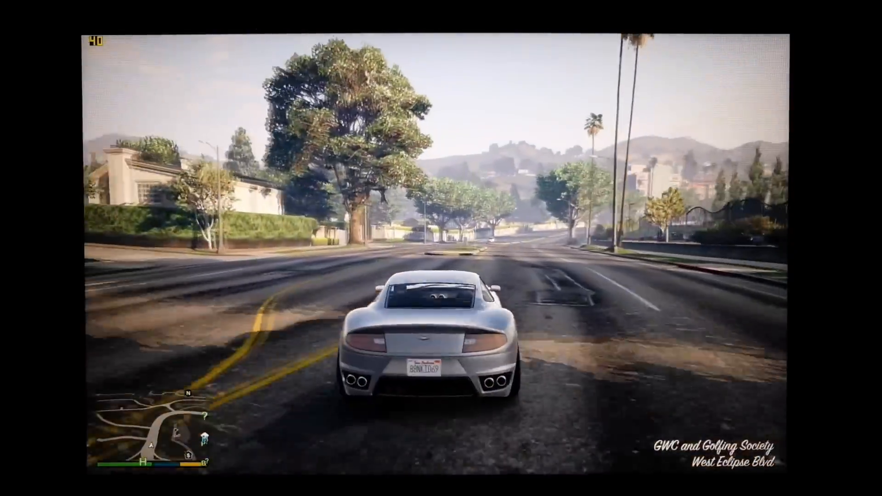